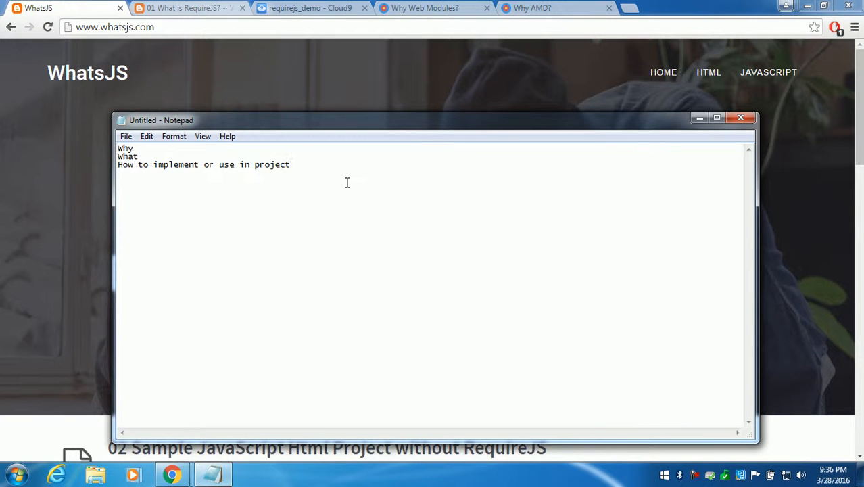
# - Minimize the Notepad outline notes so the WhatsJS home page shows in Chrome
pyautogui.click(290, 165)
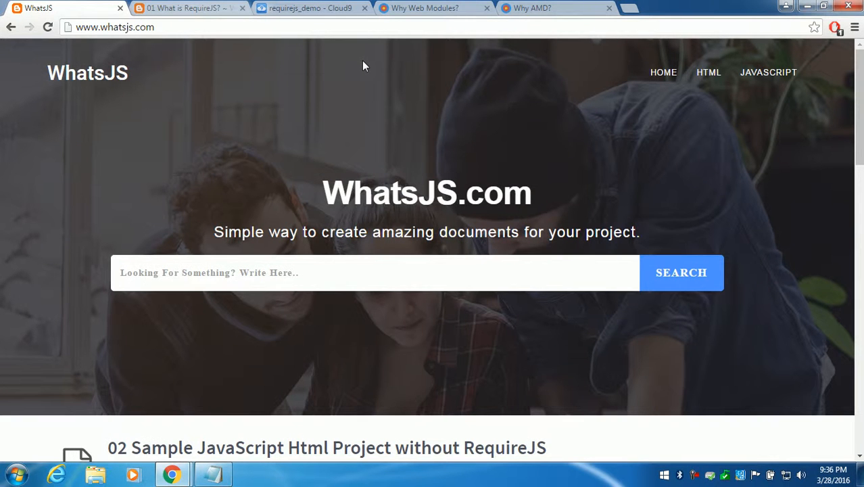
pyautogui.moveTo(331, 126)
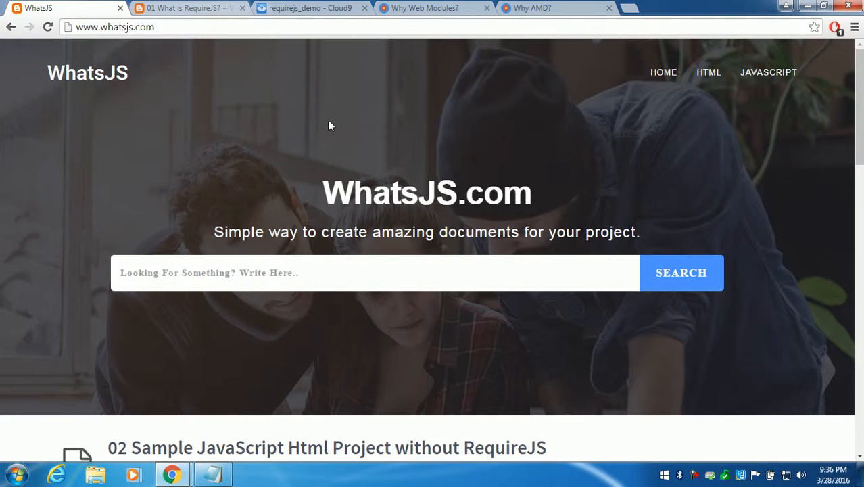
# - Switch to the '01 What is RequireJS?' article and read its problems and solutions lists
pyautogui.click(182, 8)
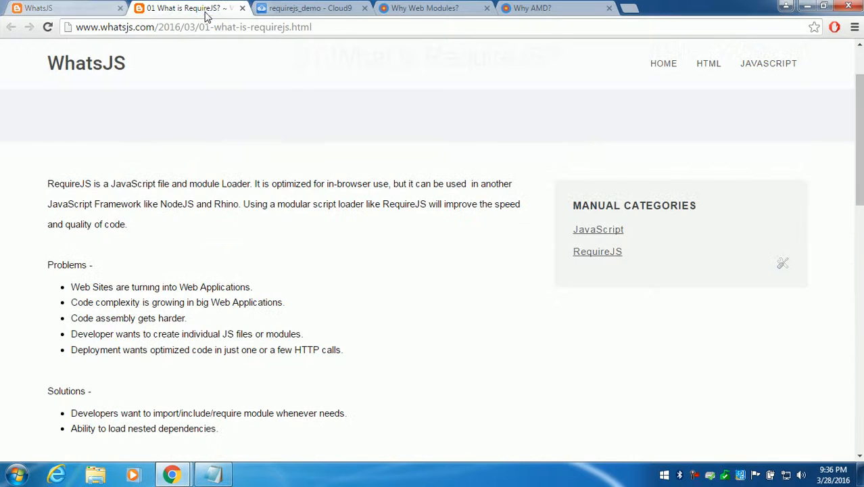
pyautogui.scroll(-3)
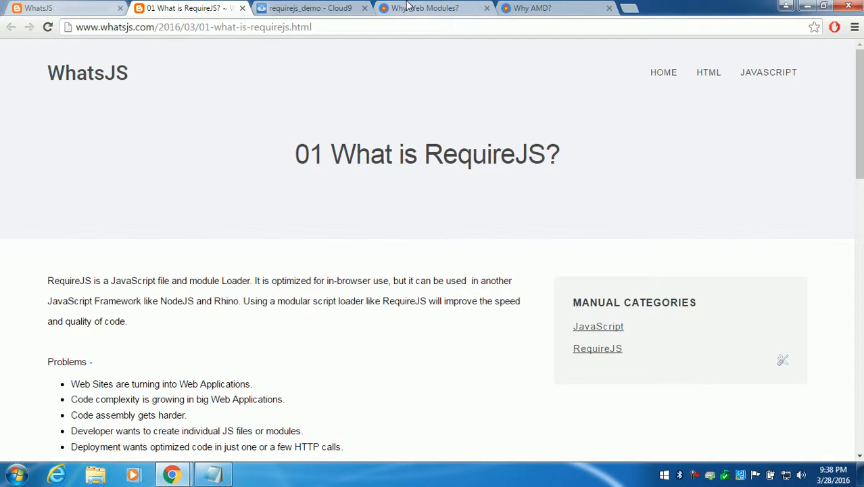
# - Read the 'Why Web Modules?' page through The Problem, Solution and Script loading APIs sections
pyautogui.click(425, 8)
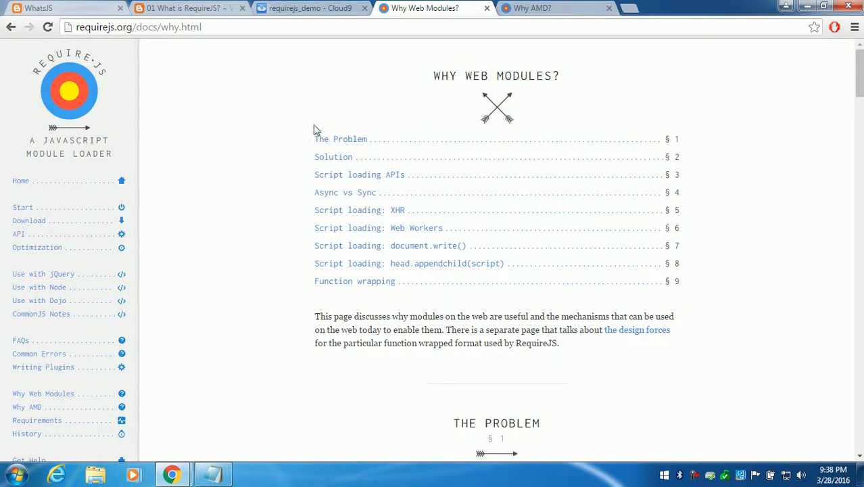
pyautogui.moveTo(283, 164)
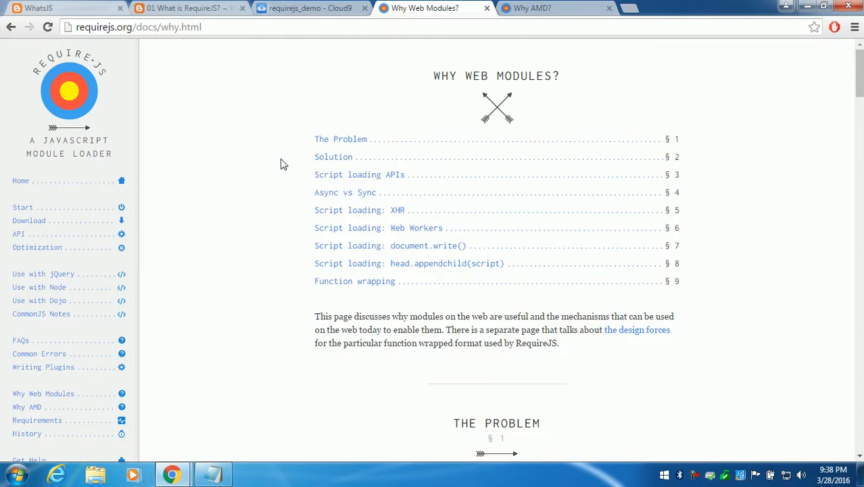
pyautogui.scroll(-3)
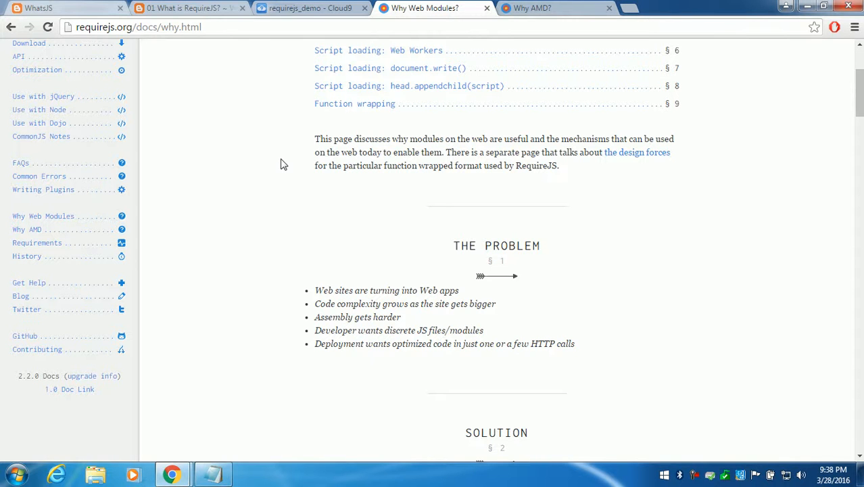
pyautogui.scroll(-3)
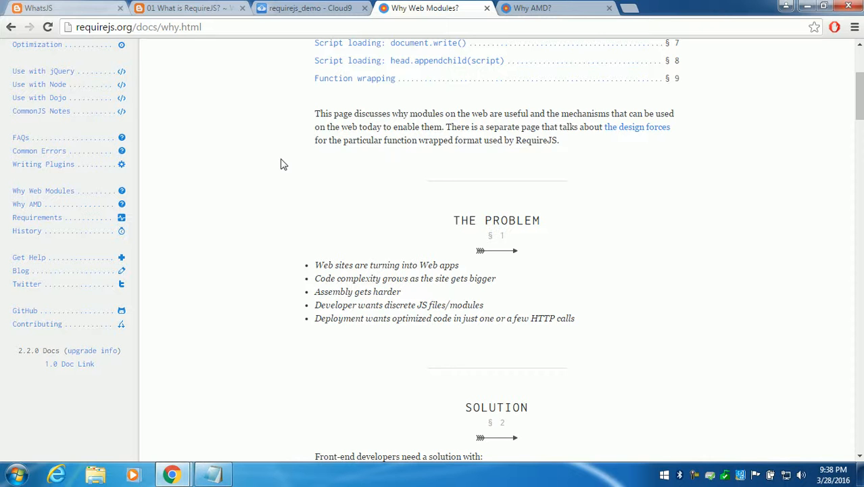
pyautogui.scroll(-3)
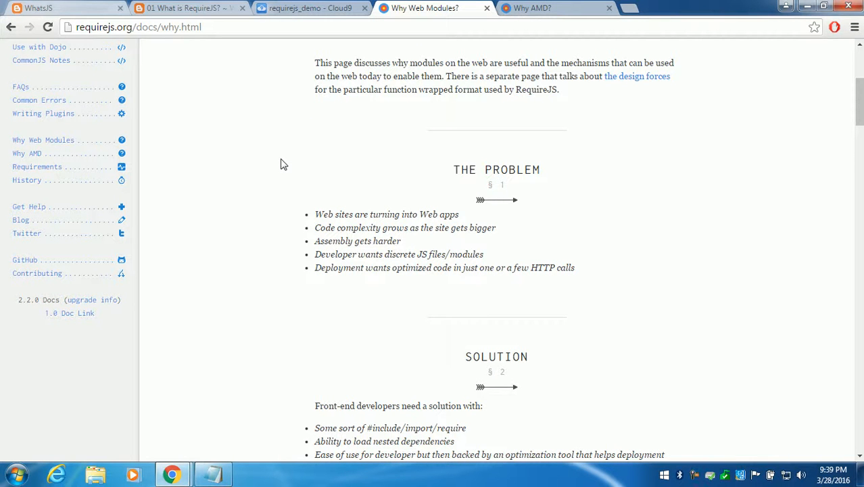
pyautogui.scroll(-3)
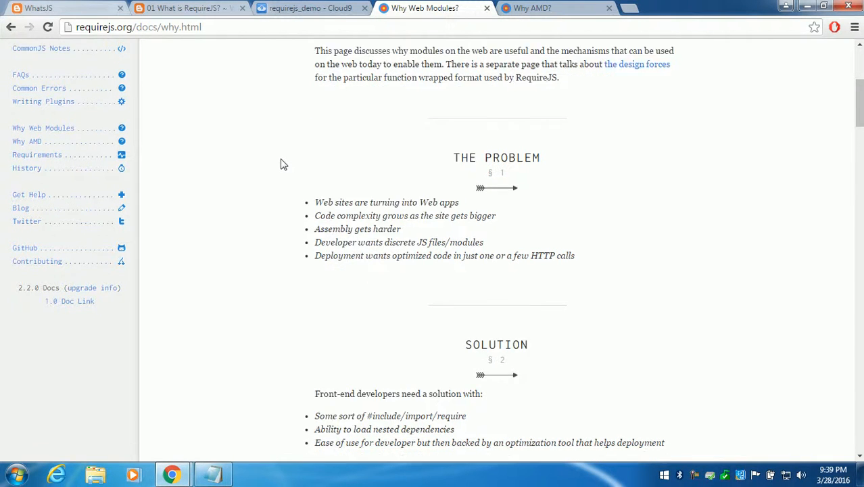
pyautogui.scroll(-3)
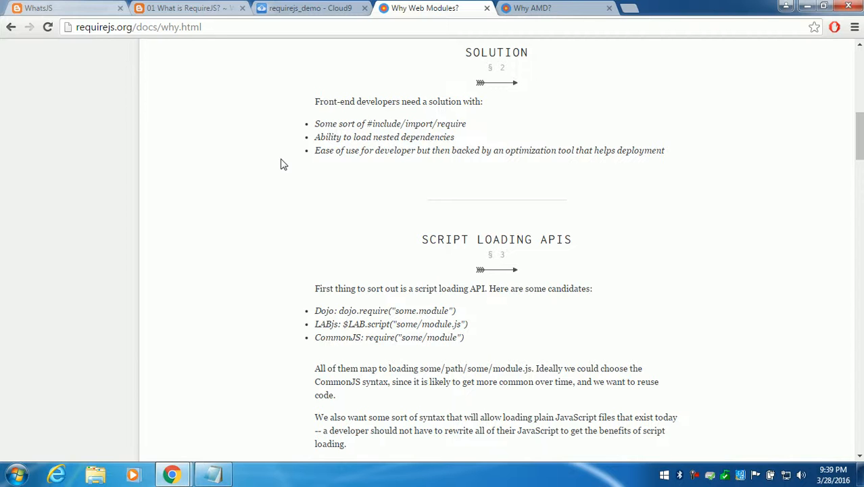
pyautogui.scroll(-3)
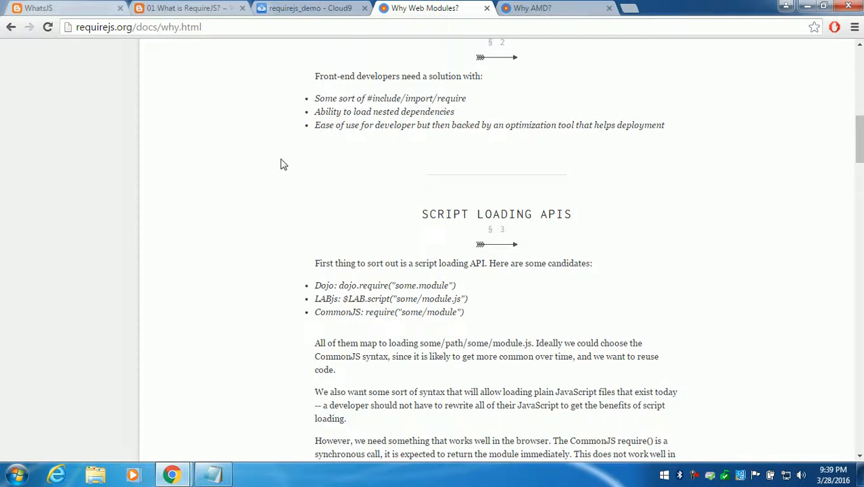
pyautogui.scroll(-3)
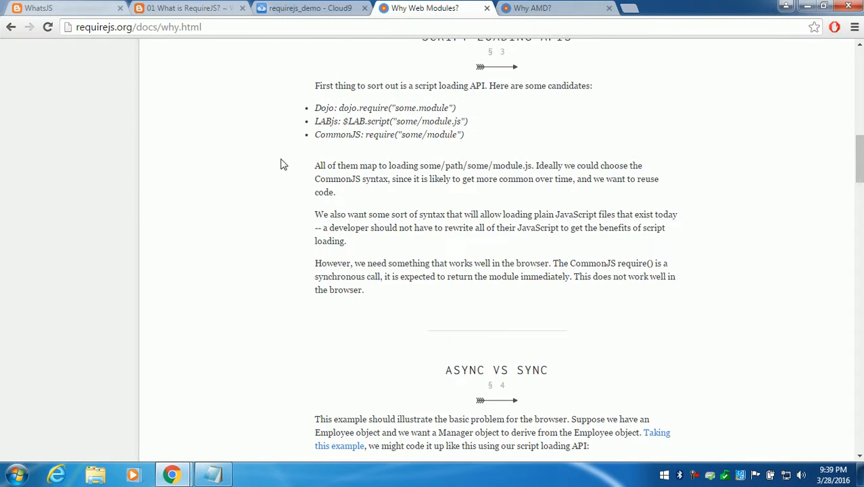
pyautogui.scroll(-3)
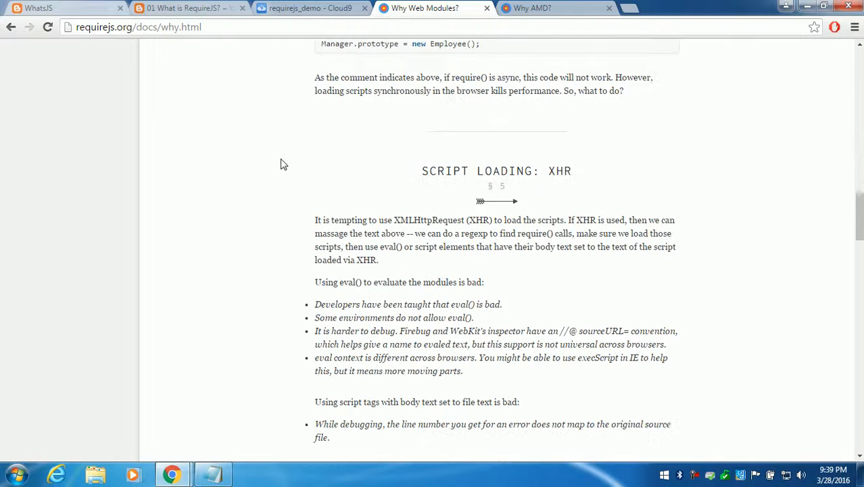
pyautogui.scroll(3)
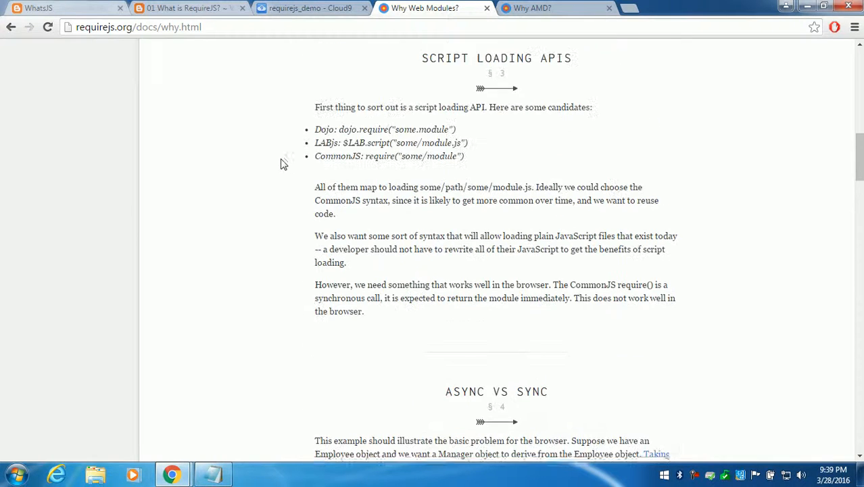
# - In Cloud9, expand javascript_without_requirejs and view its index.html
pyautogui.click(311, 8)
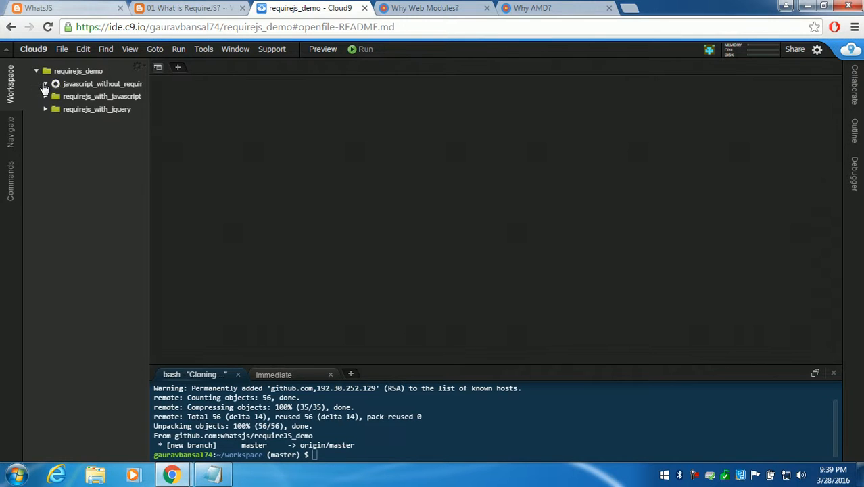
pyautogui.click(46, 84)
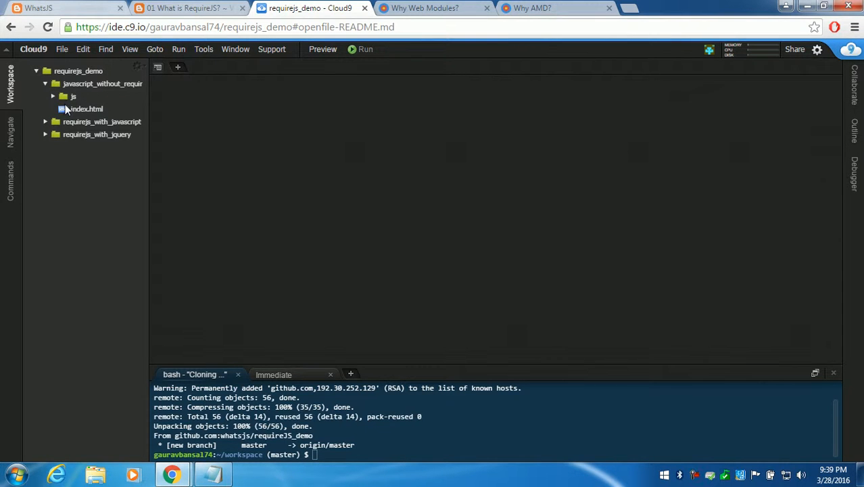
pyautogui.doubleClick(87, 108)
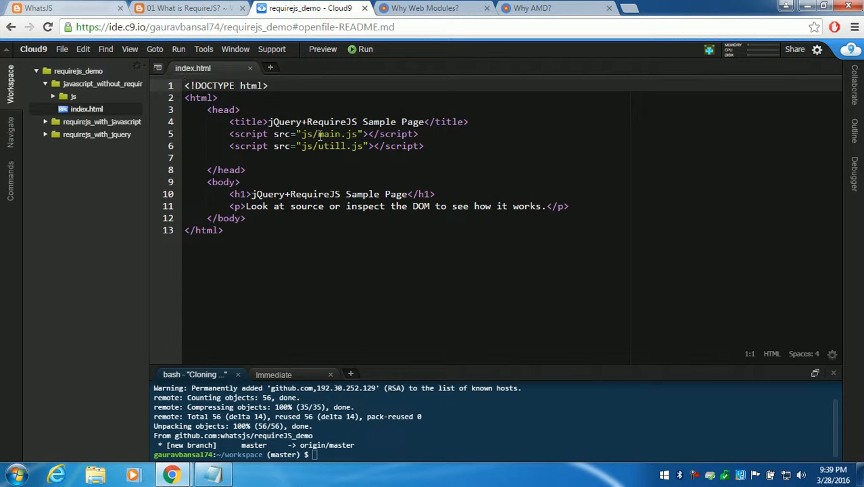
# - Expand the js folder and review main.js and util.js alongside the index.html script tags
pyautogui.click(87, 108)
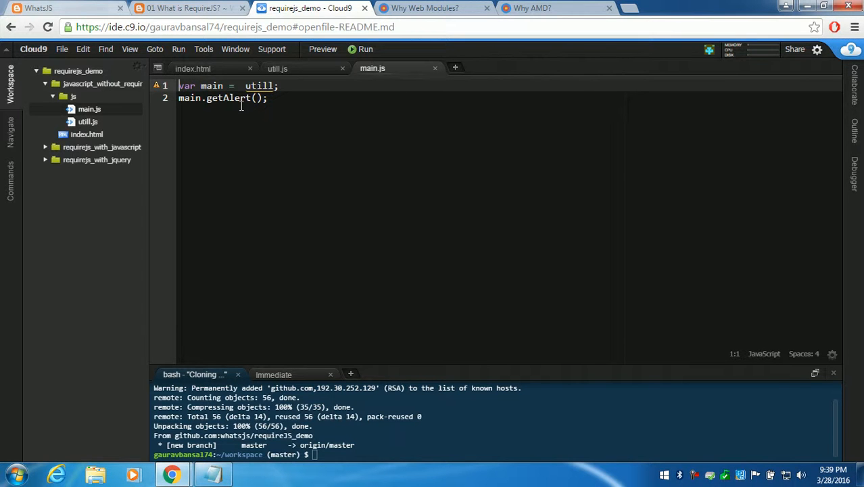
pyautogui.click(192, 68)
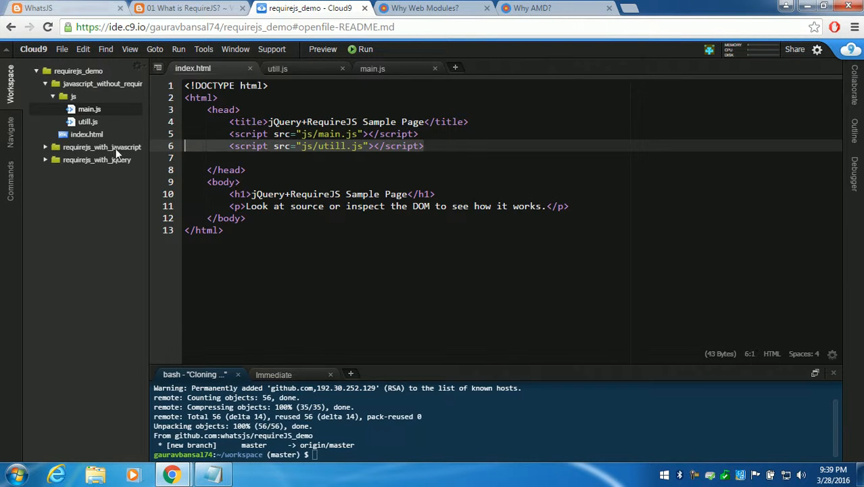
pyautogui.click(226, 146)
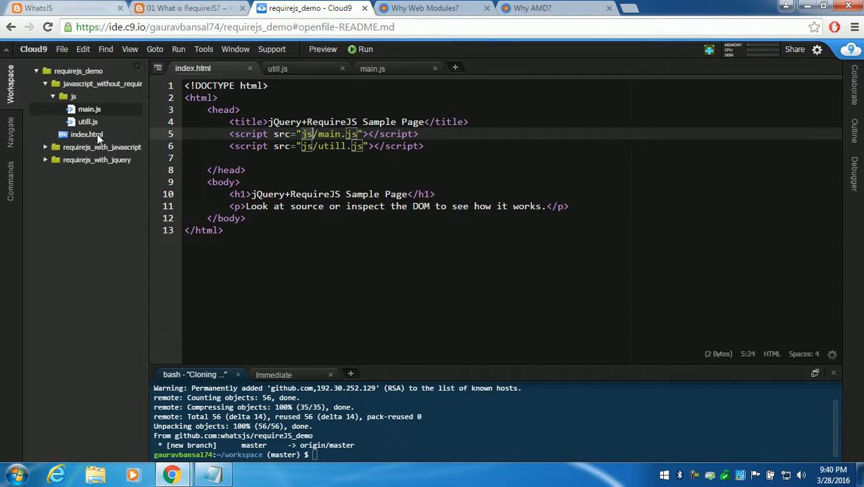
# - Run index.html on the Apache web server and open the served URL in a new tab
pyautogui.rightClick(87, 134)
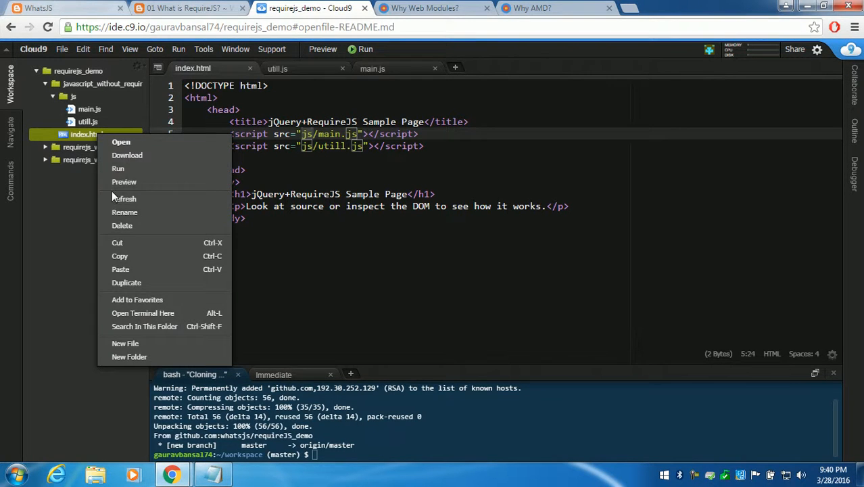
pyautogui.click(117, 167)
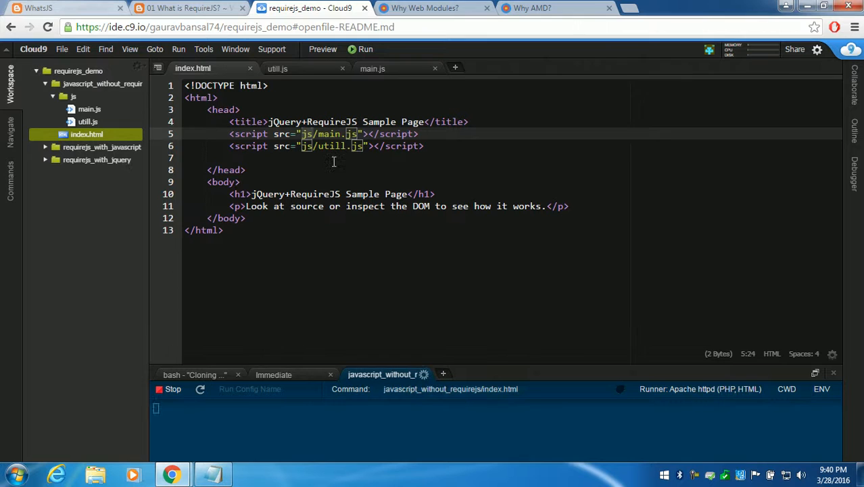
pyautogui.click(365, 49)
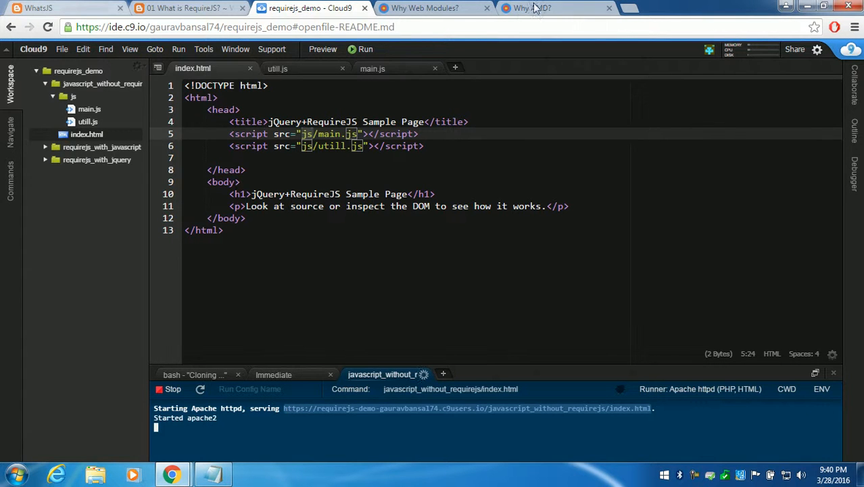
pyautogui.click(630, 8)
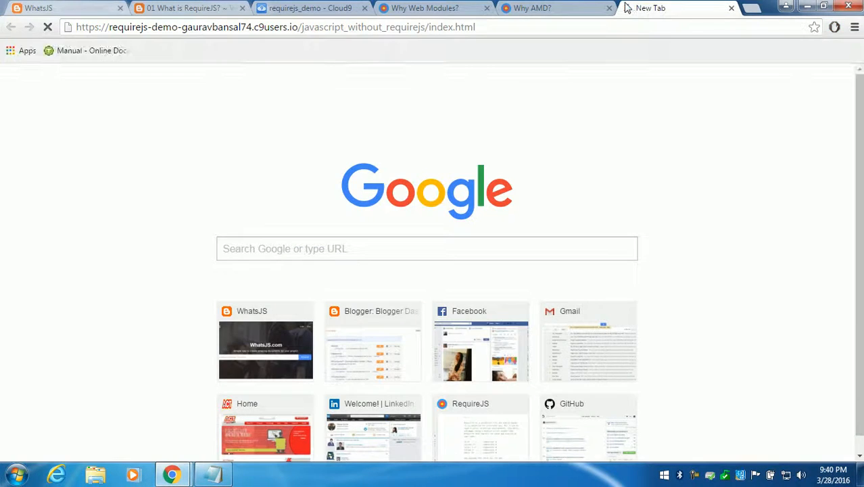
# - Inspect the demo page to see the console error from the missing util script
pyautogui.rightClick(416, 167)
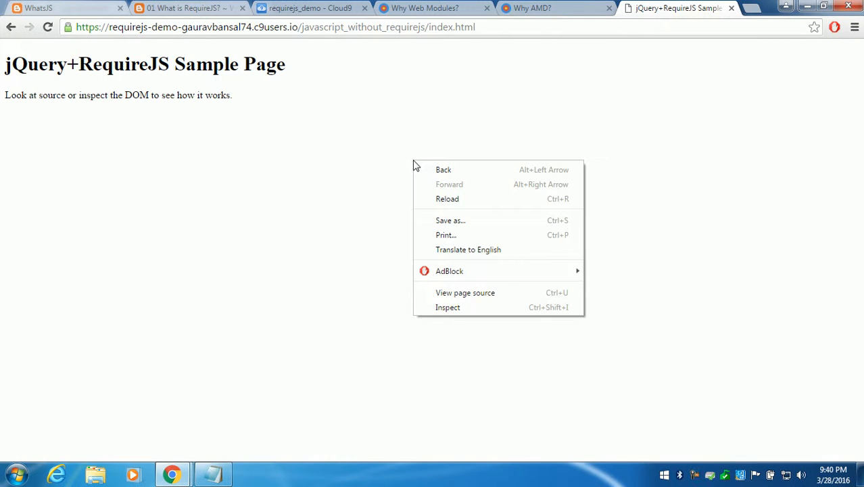
pyautogui.click(448, 307)
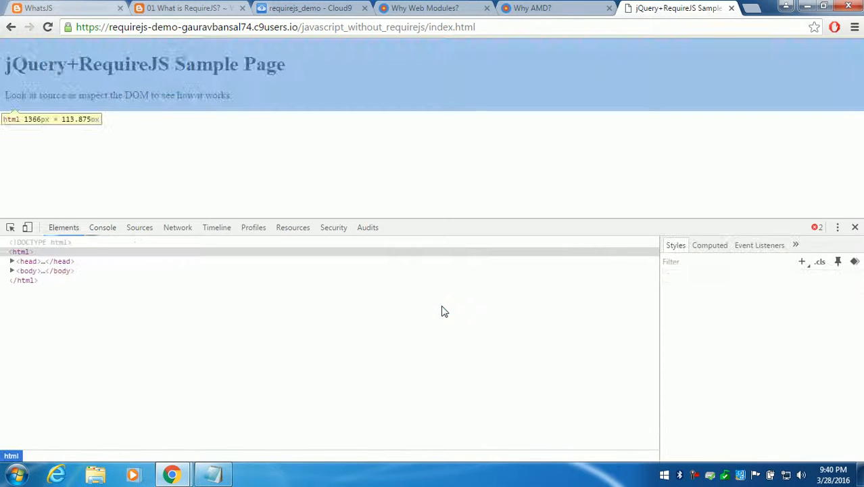
pyautogui.click(102, 228)
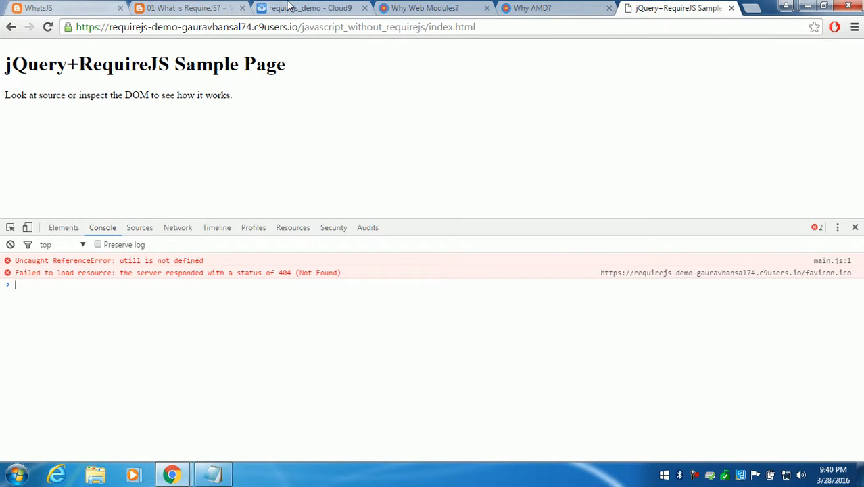
# - Add <script src="js/utill.js"></script> above main.js, reload the demo and dismiss the util alert
pyautogui.click(311, 8)
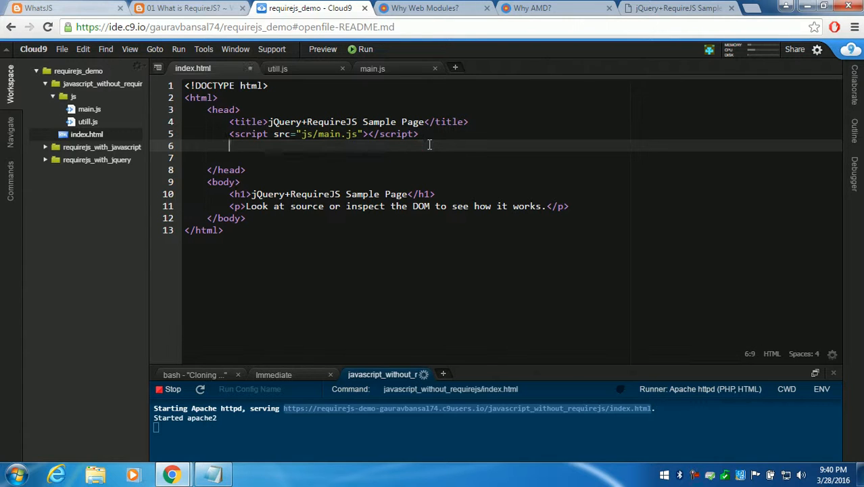
pyautogui.write('<script src="js/utill.js"></script>')
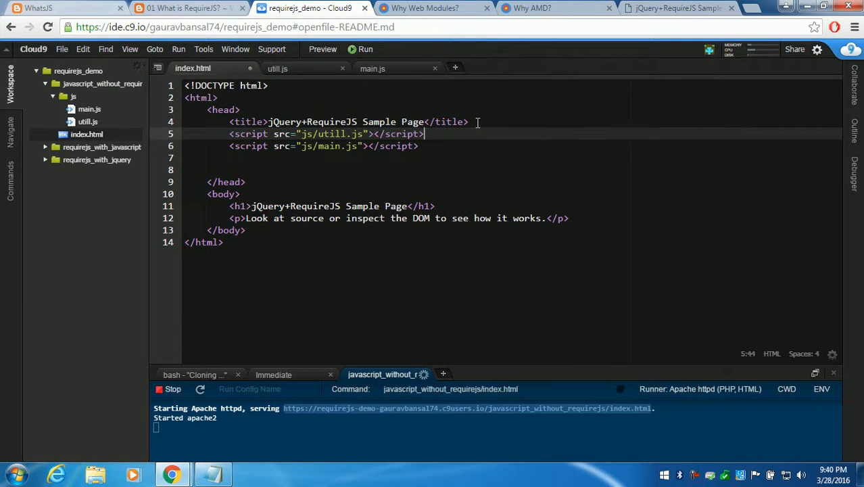
pyautogui.click(676, 8)
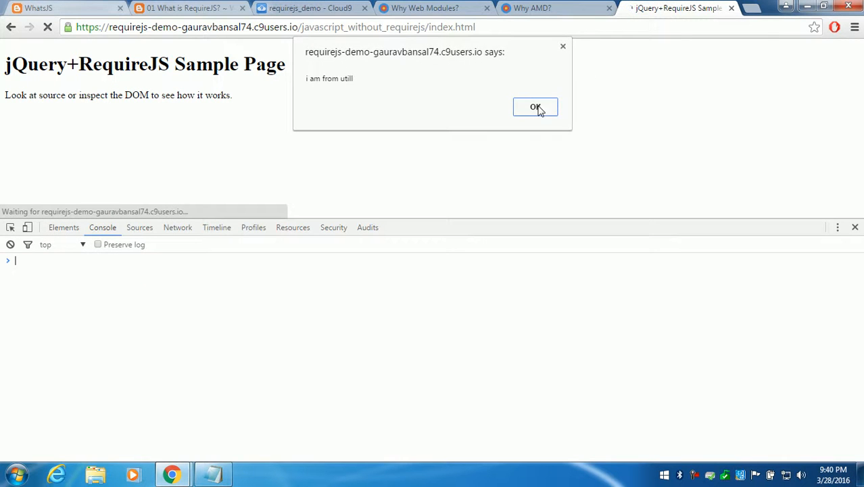
pyautogui.click(535, 107)
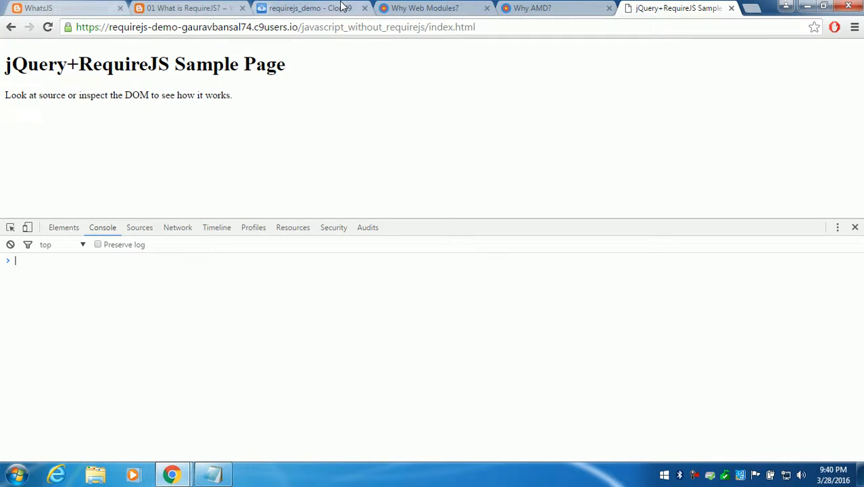
pyautogui.click(307, 8)
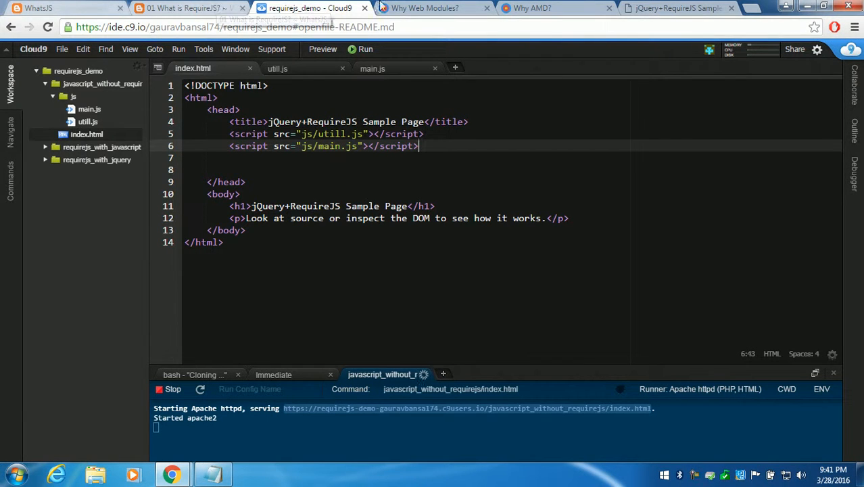
# - Read the 'Why Web Modules?' page past Script loading APIs and XHR to the Web Workers section
pyautogui.click(425, 8)
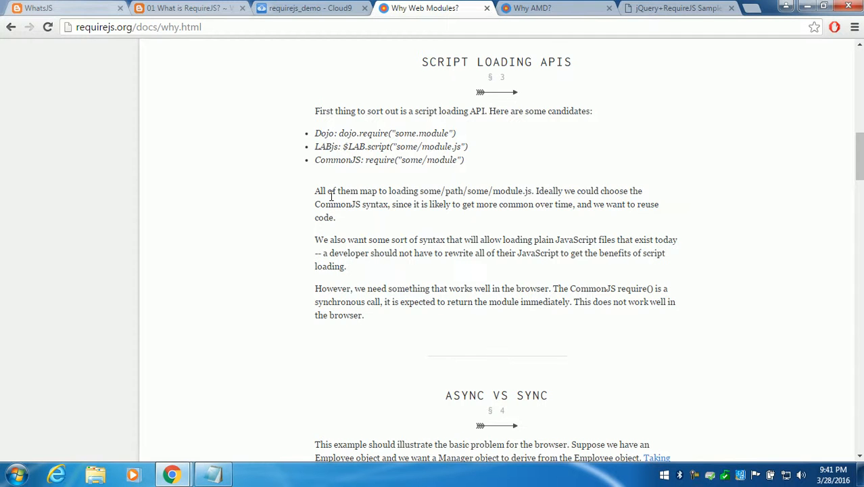
pyautogui.scroll(-3)
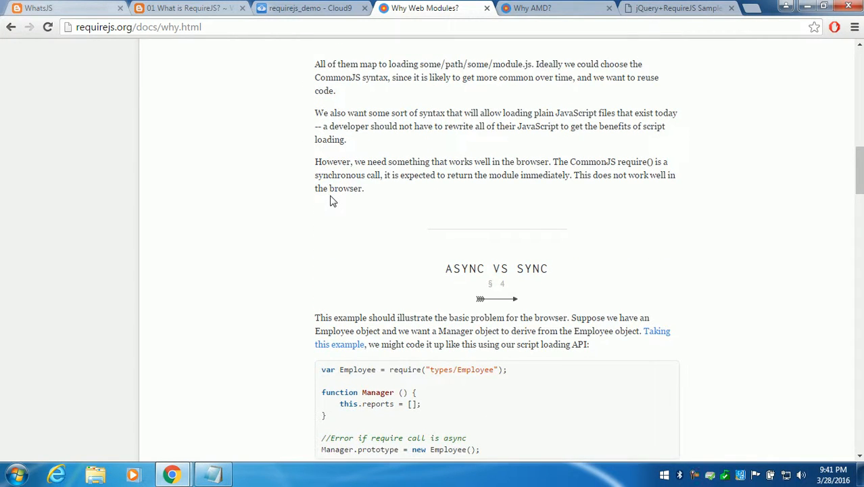
pyautogui.scroll(-3)
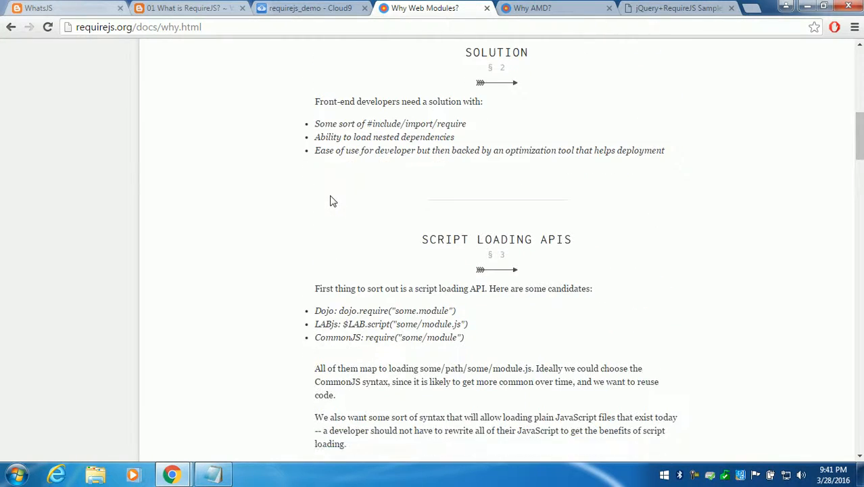
pyautogui.scroll(-3)
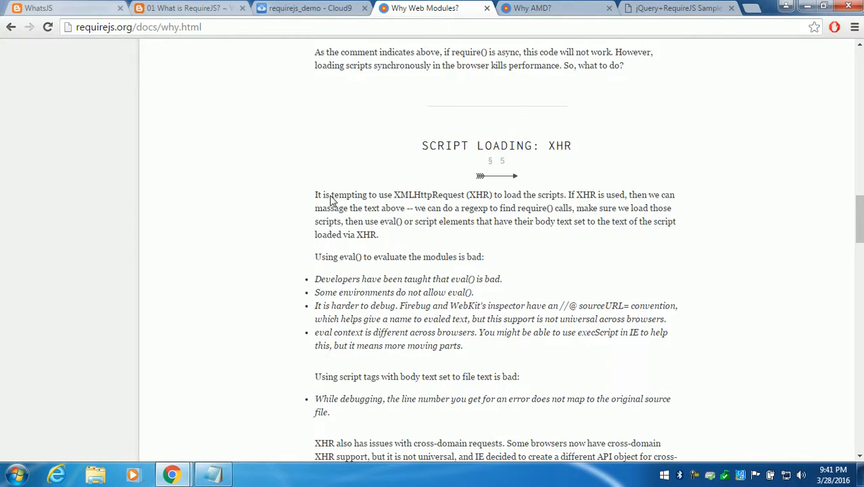
pyautogui.scroll(-3)
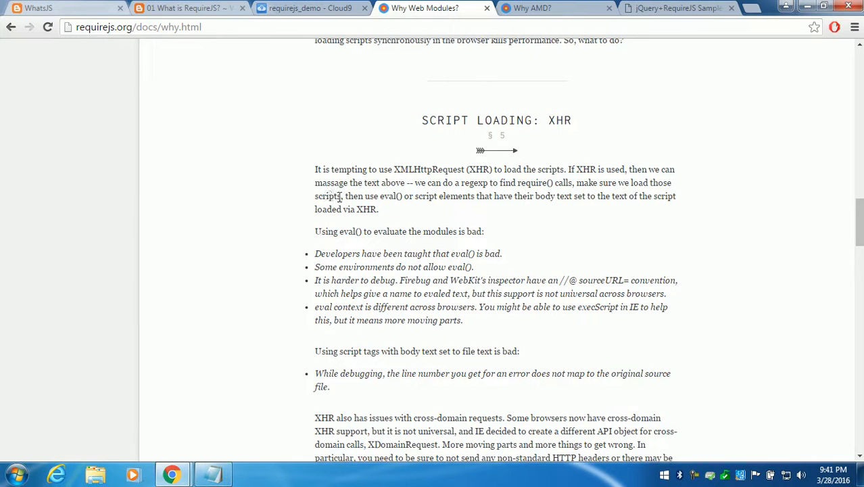
pyautogui.doubleClick(366, 209)
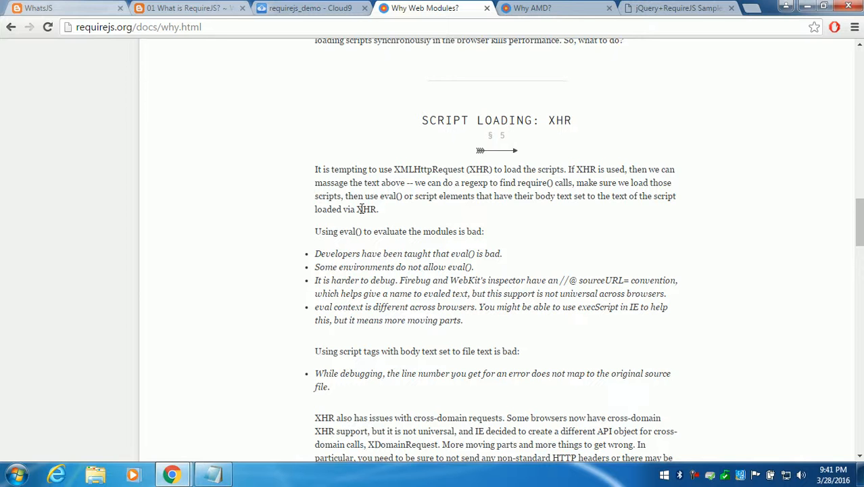
pyautogui.moveTo(381, 196)
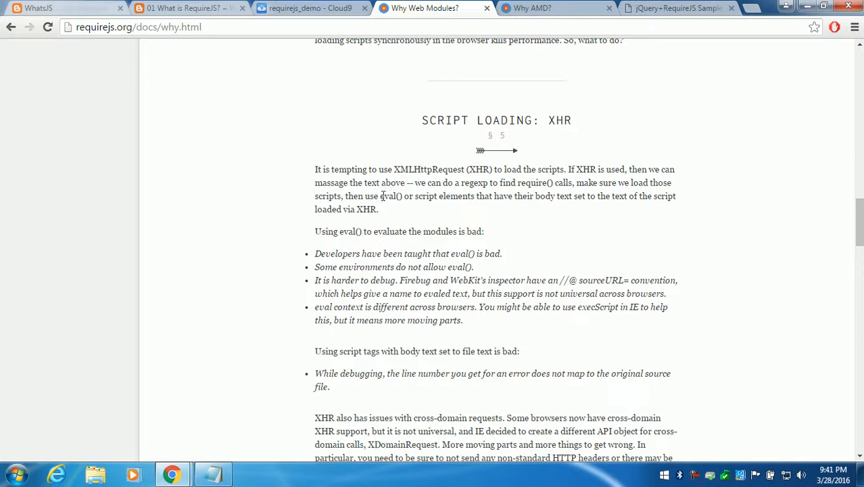
pyautogui.scroll(-3)
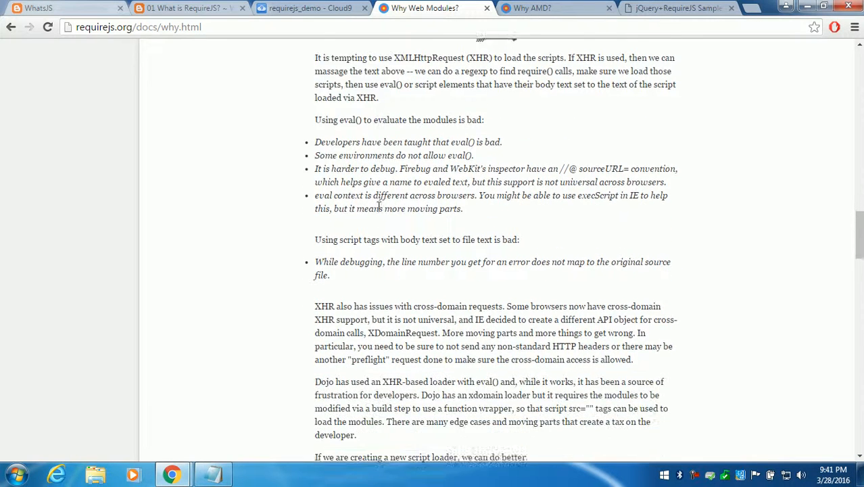
pyautogui.scroll(-3)
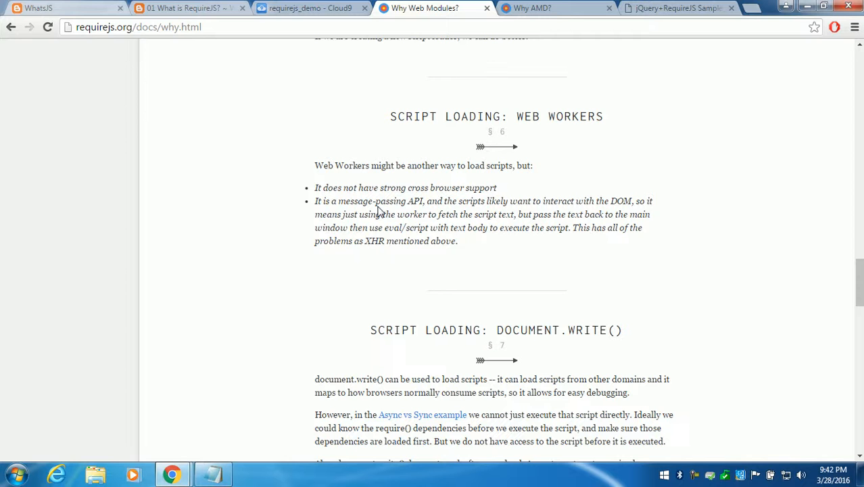
# - Read past Web Workers and document.write() to the head.appendChild(script) section and its snippet
pyautogui.scroll(-3)
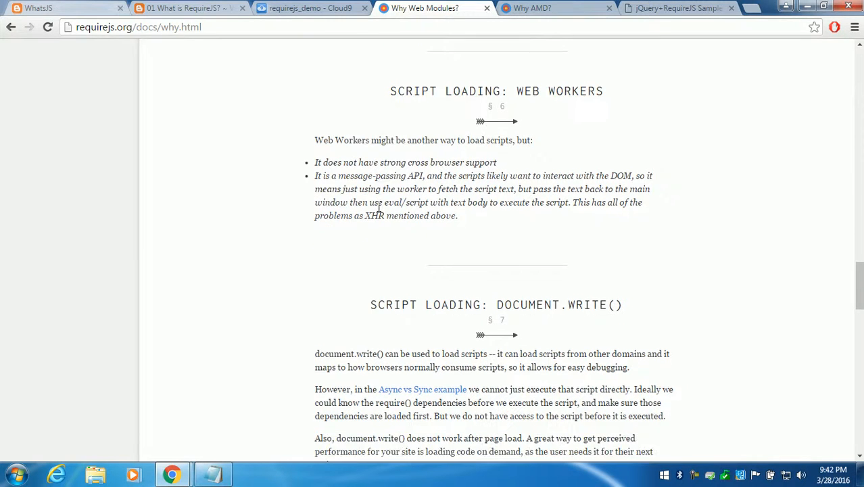
pyautogui.scroll(-3)
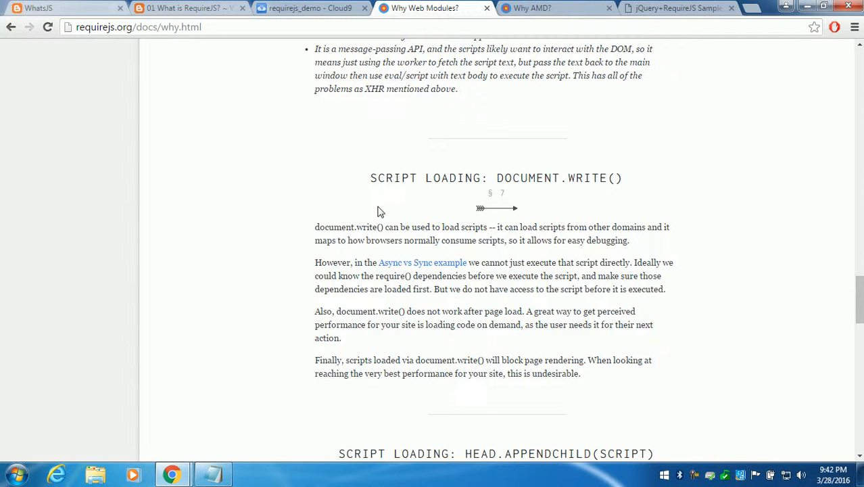
pyautogui.scroll(-3)
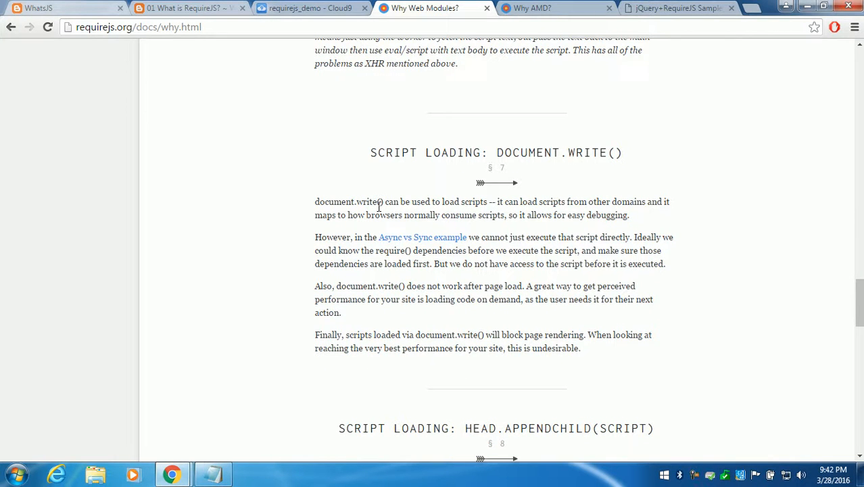
pyautogui.scroll(-3)
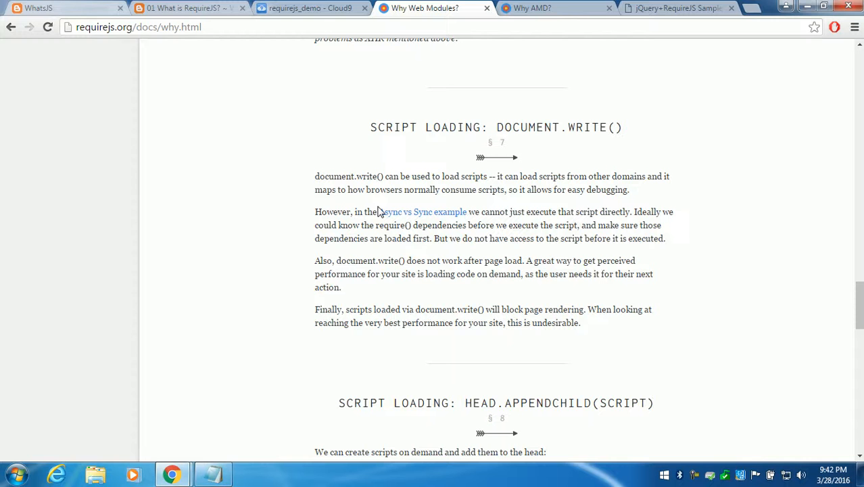
pyautogui.scroll(-3)
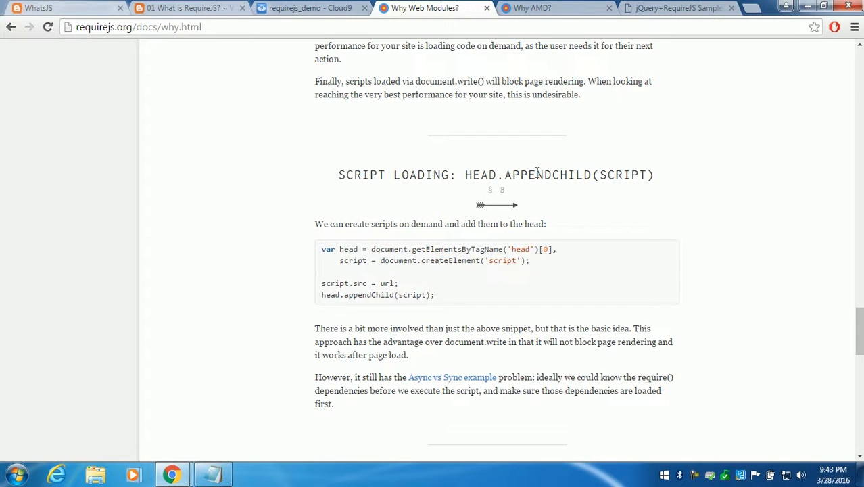
# - Highlight APPENDCHILD in the heading, then continue to the Function Wrapping define() example
pyautogui.doubleClick(548, 174)
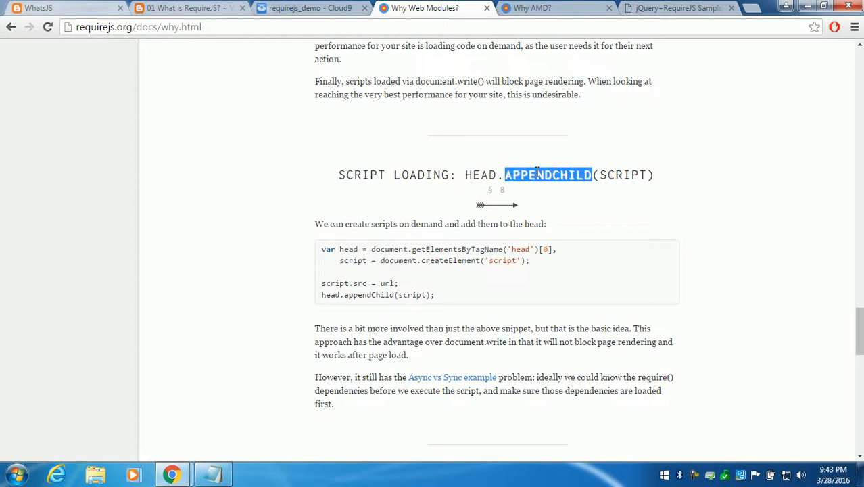
pyautogui.click(474, 179)
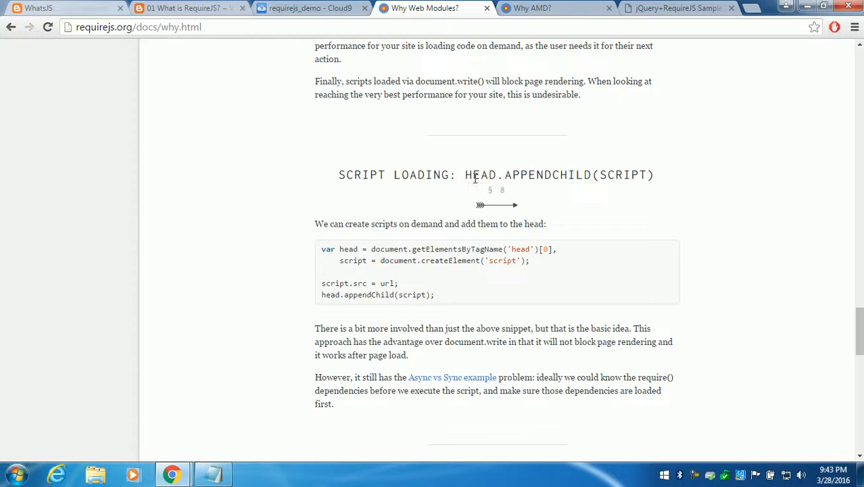
pyautogui.moveTo(592, 169)
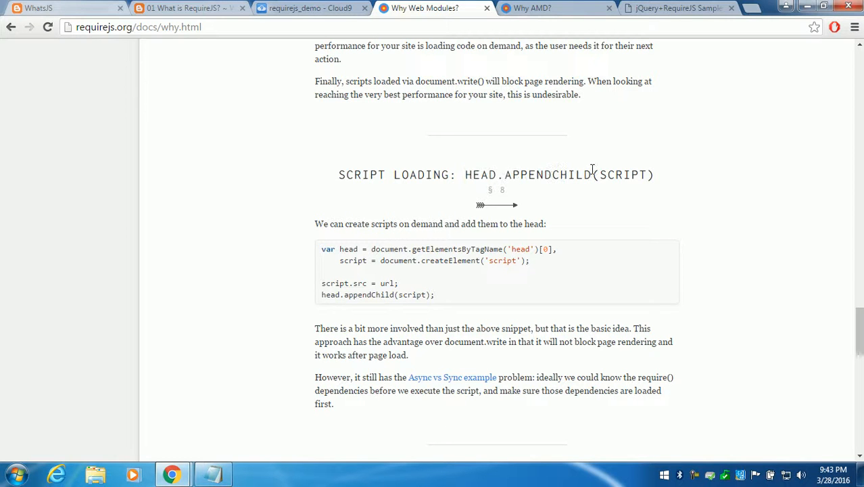
pyautogui.moveTo(601, 324)
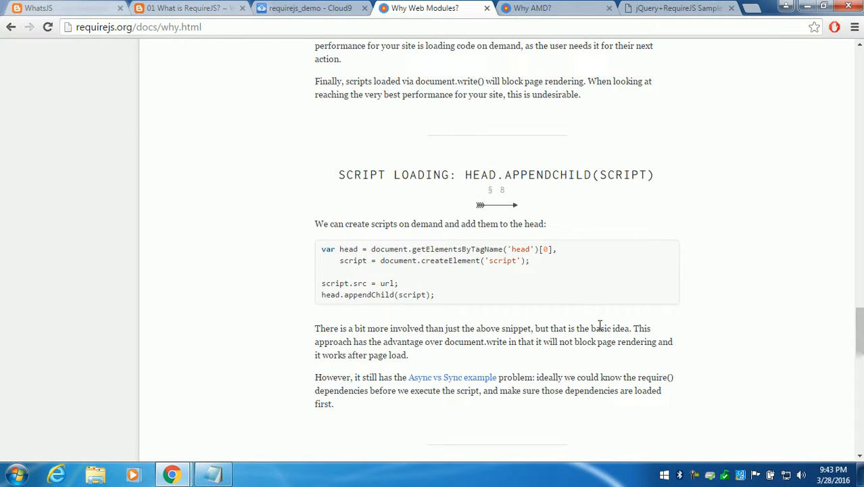
pyautogui.scroll(-3)
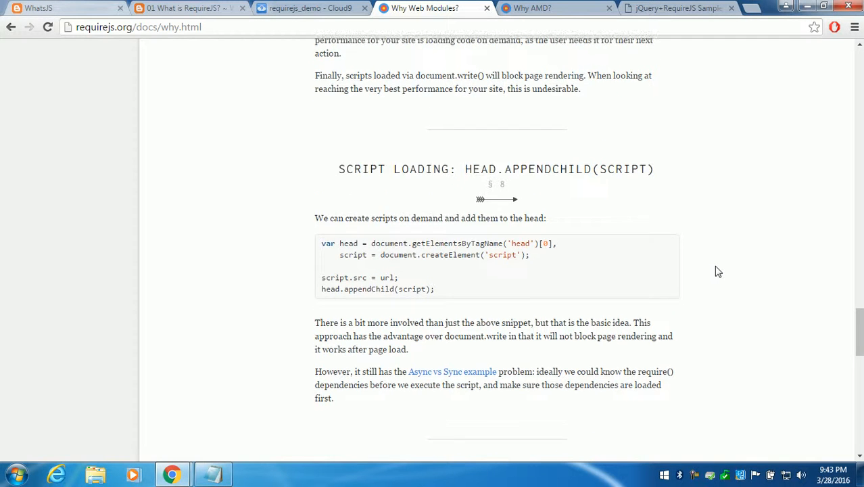
pyautogui.scroll(-3)
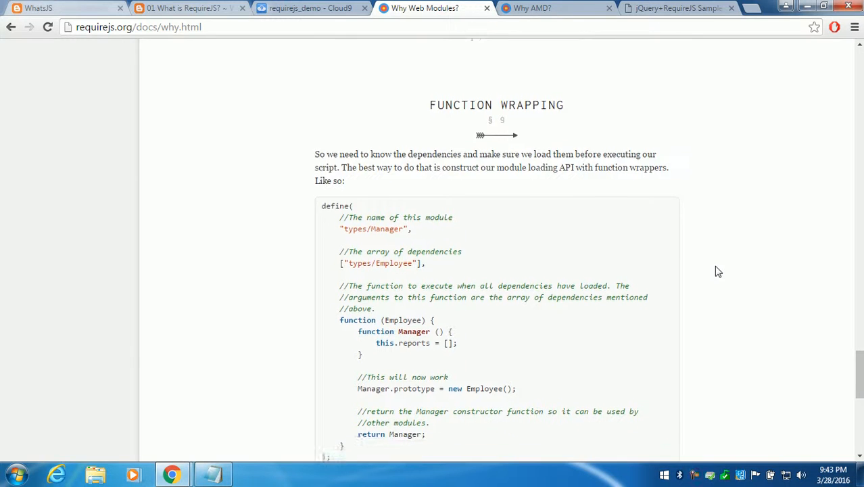
# - Read to the page's end, including the AMD mention and 'Why AMD?' link
pyautogui.scroll(-3)
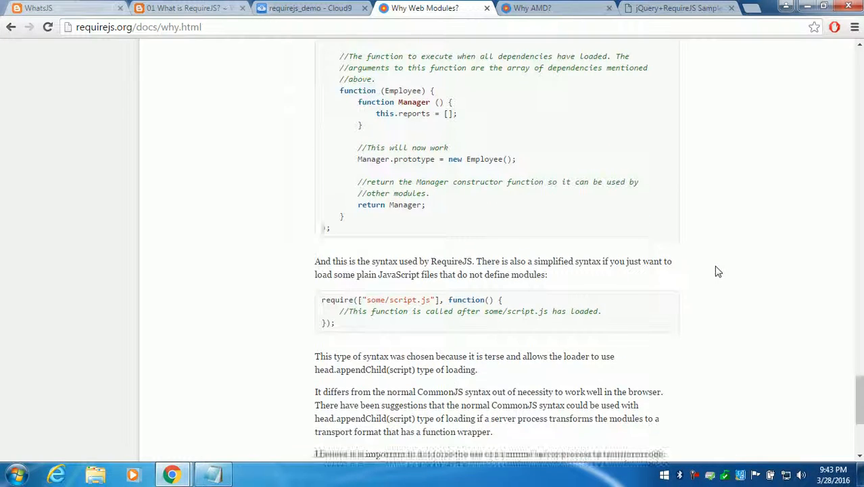
pyautogui.scroll(-3)
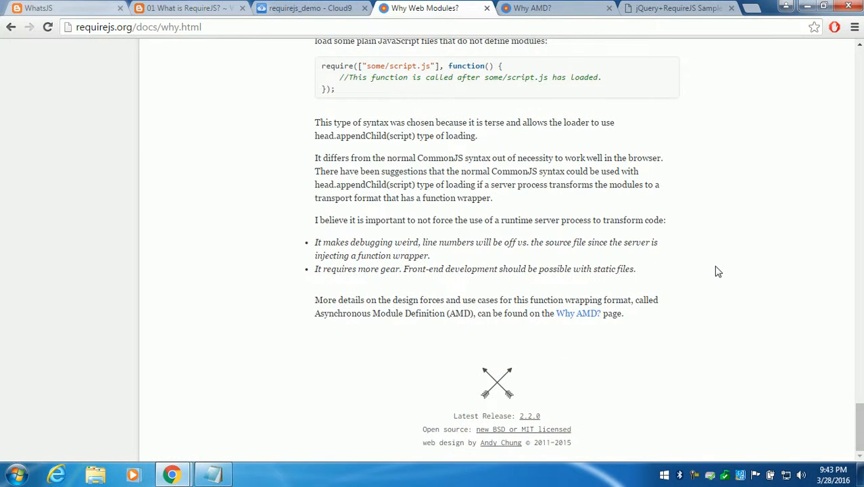